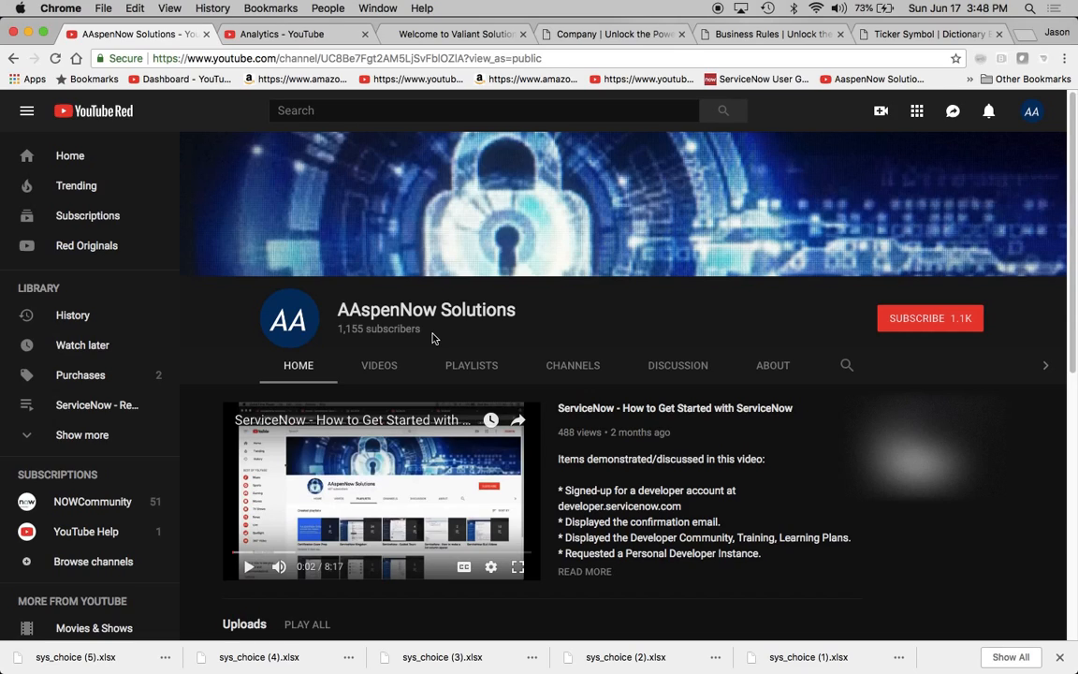
pyautogui.moveTo(1039, 366)
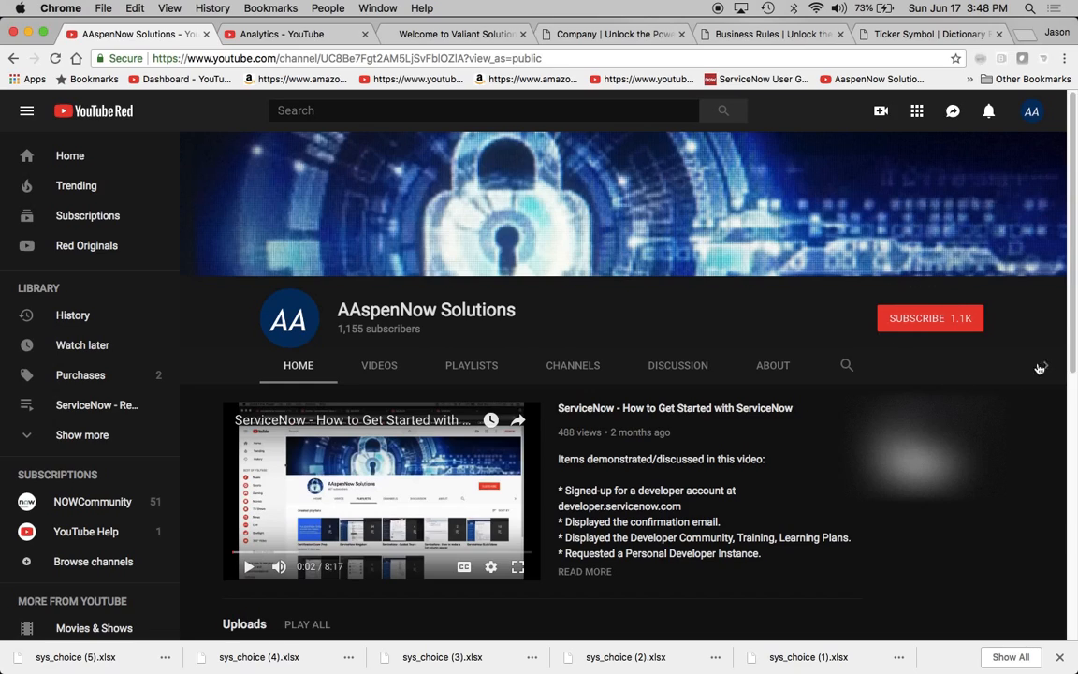
pyautogui.moveTo(878, 337)
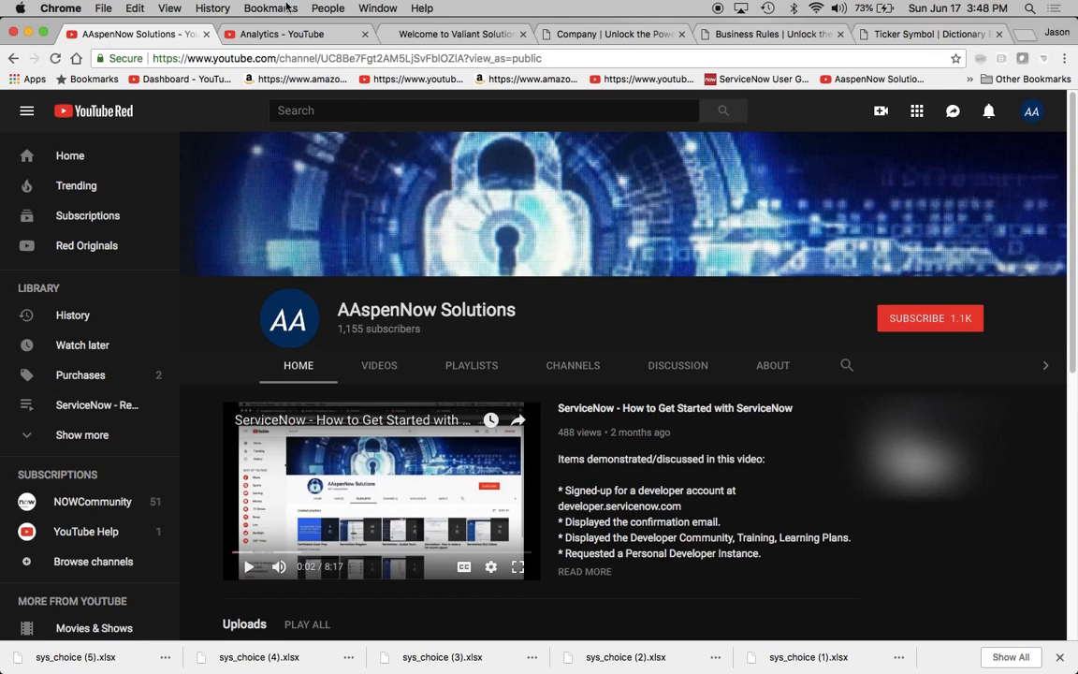
# Step: View the Valiant Solutions home page, then return to the new Company record form
pyautogui.click(281, 34)
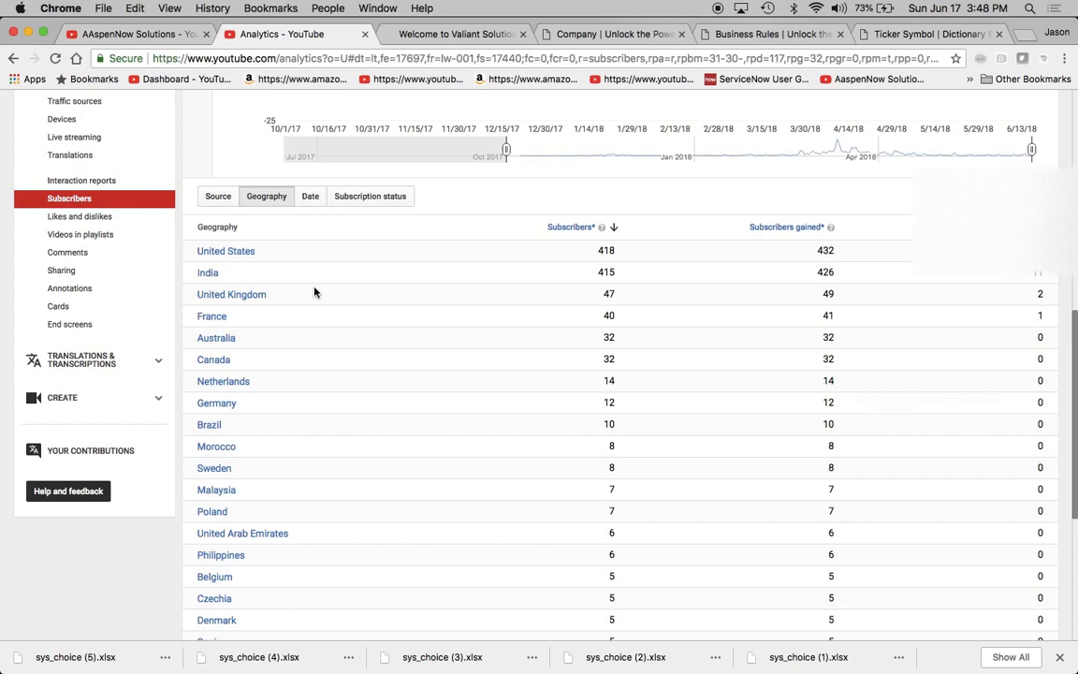
pyautogui.moveTo(273, 271)
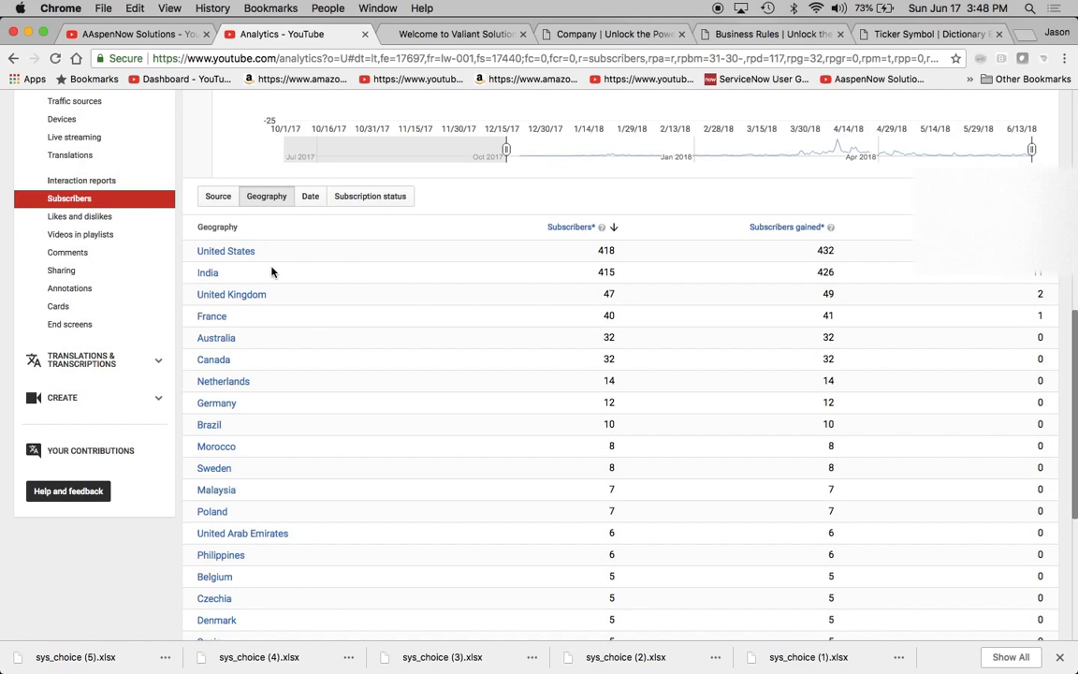
pyautogui.moveTo(314, 309)
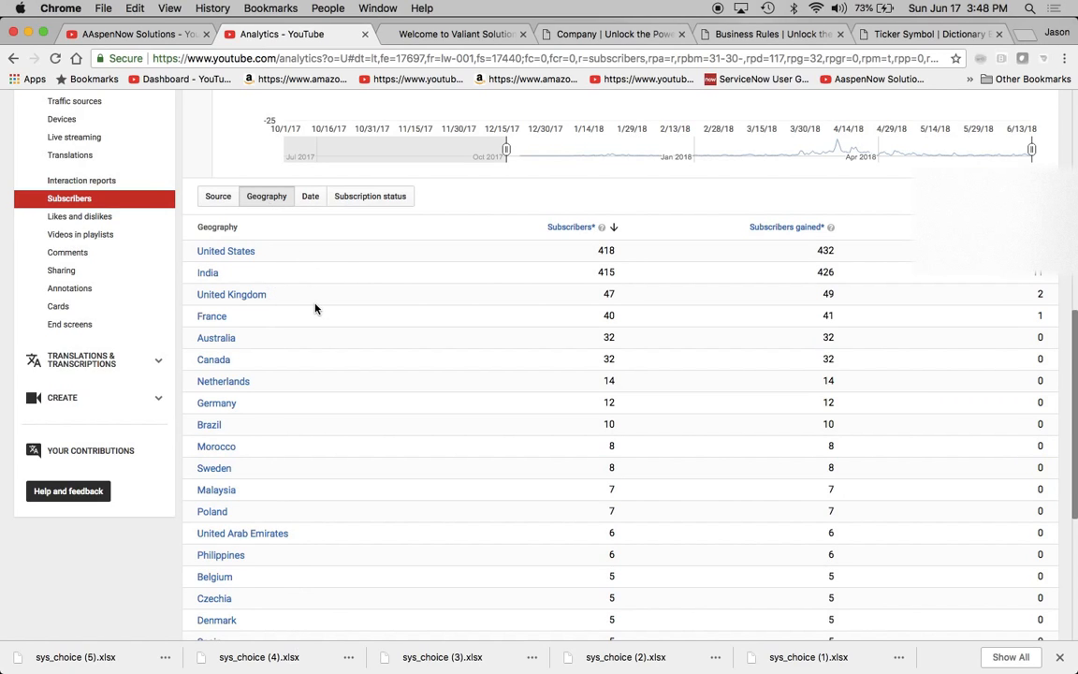
pyautogui.moveTo(325, 370)
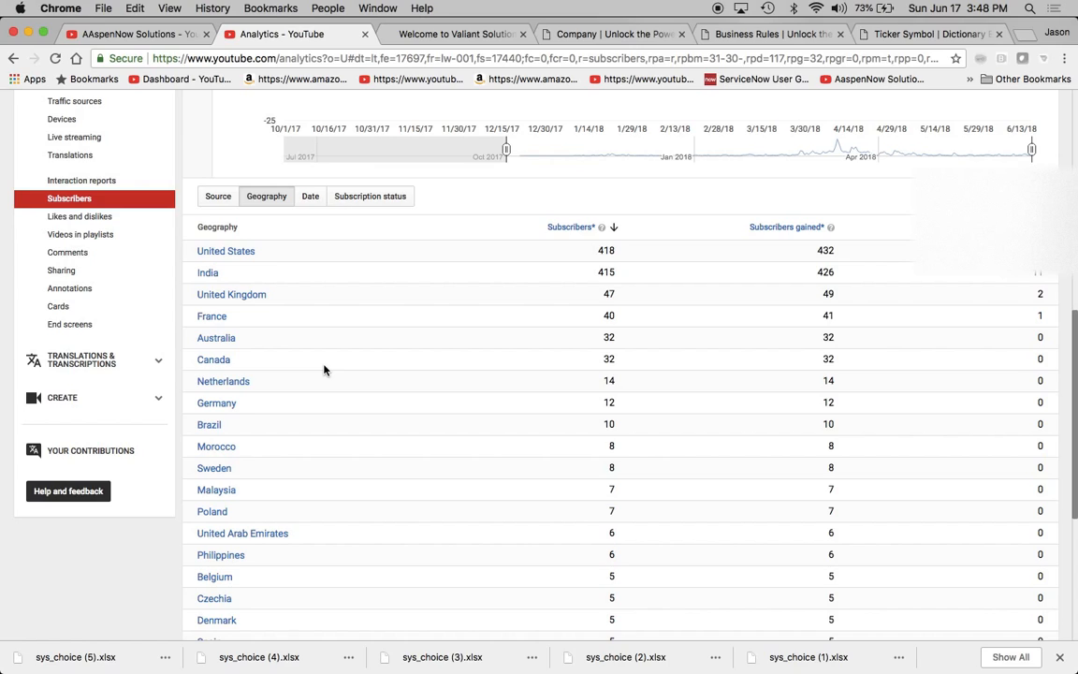
pyautogui.moveTo(251, 288)
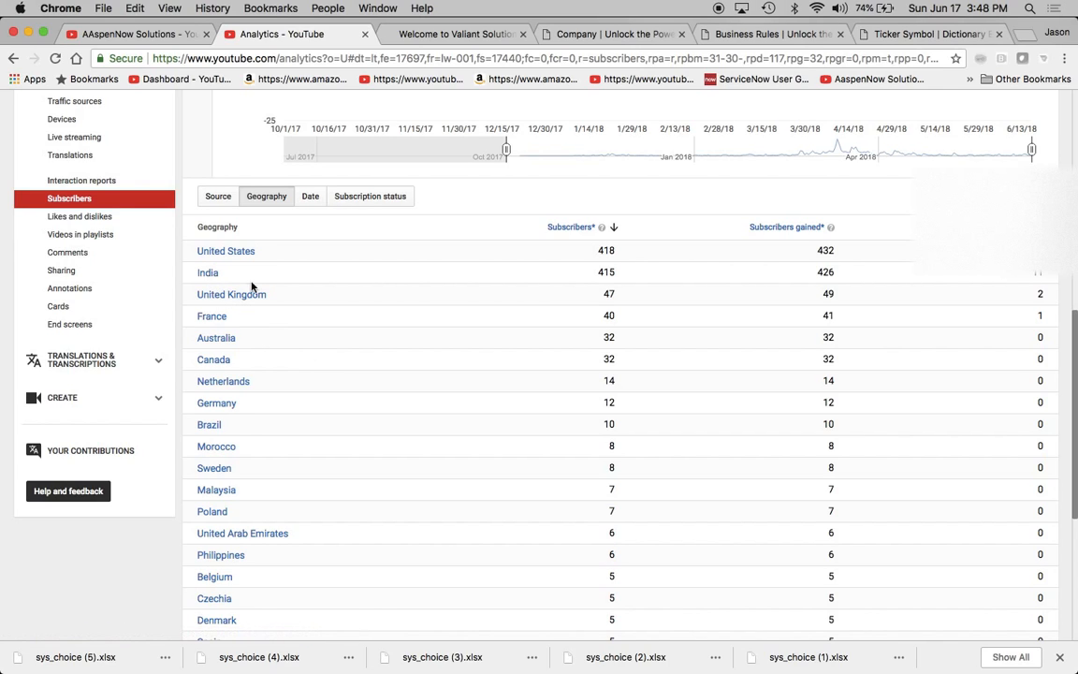
pyautogui.moveTo(618, 281)
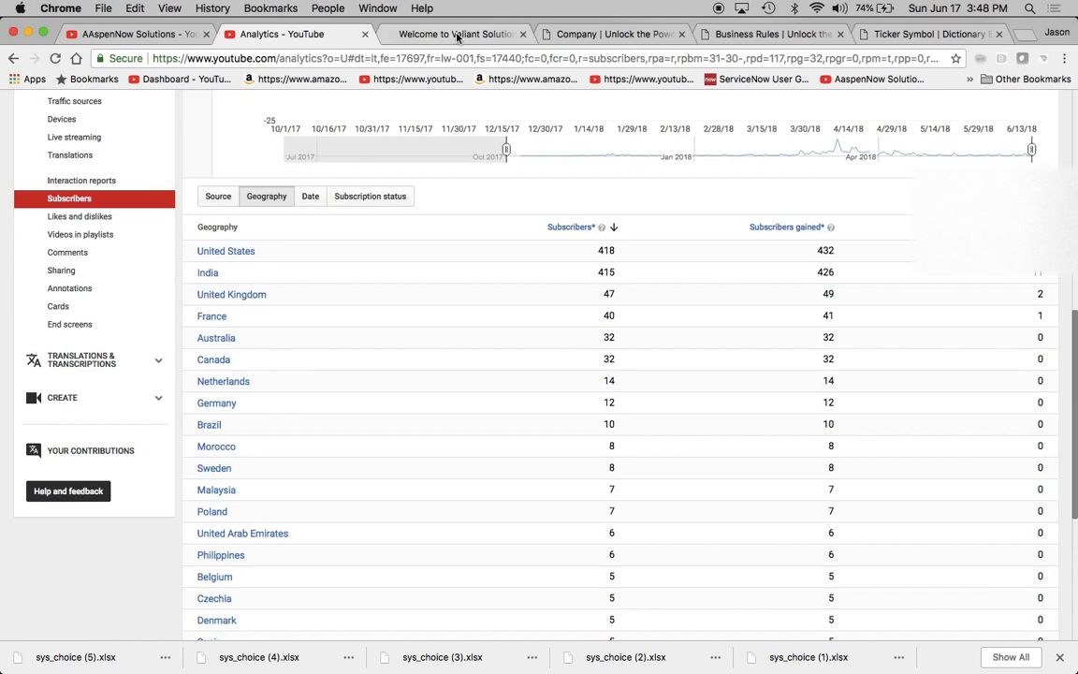
pyautogui.click(458, 34)
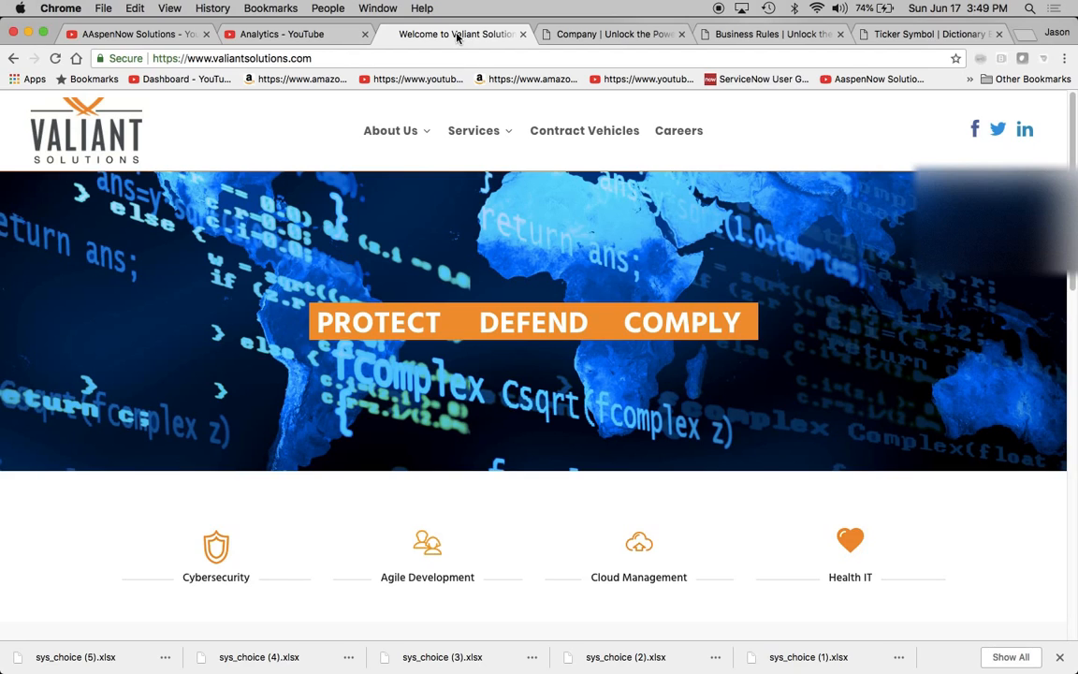
pyautogui.click(614, 34)
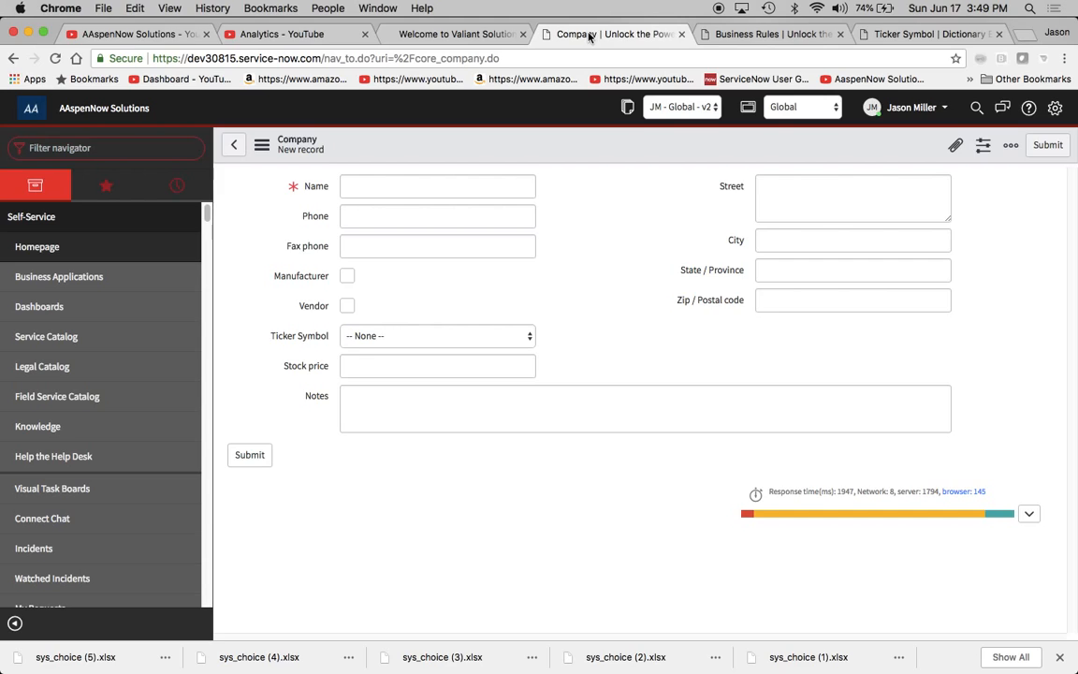
pyautogui.moveTo(289, 337)
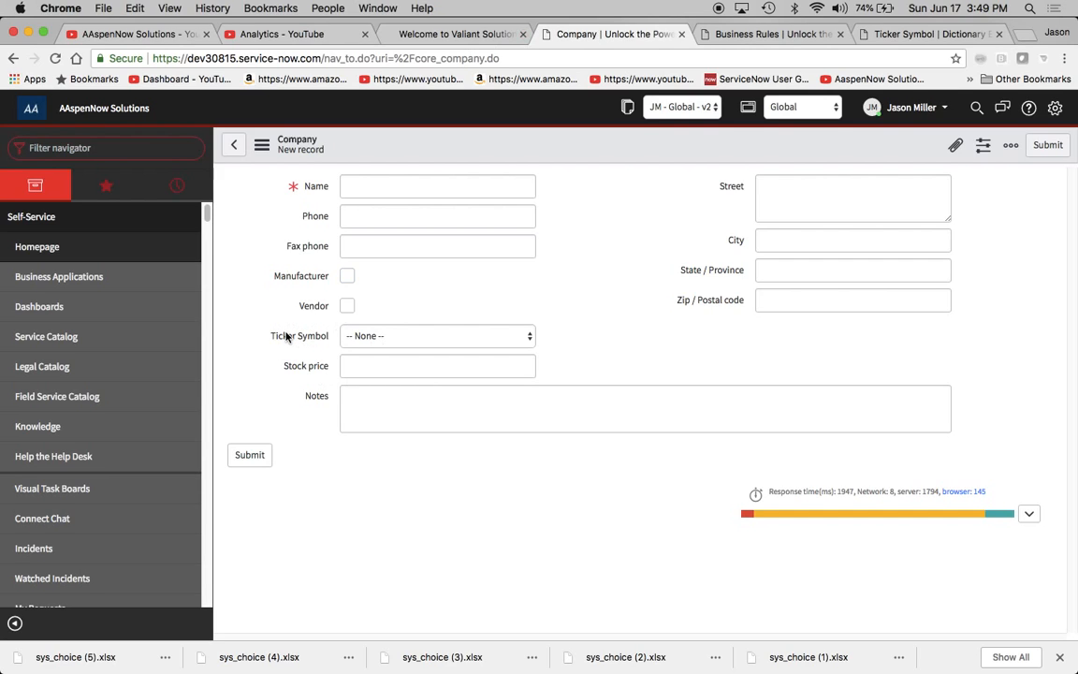
pyautogui.moveTo(294, 350)
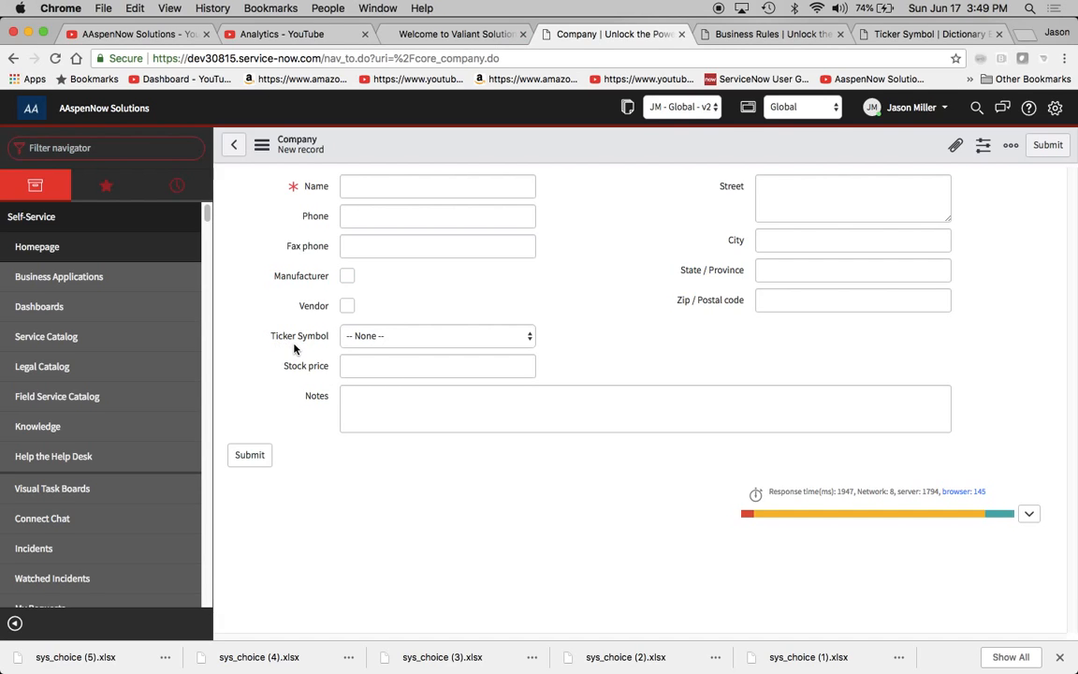
# Step: Review the Ticker Symbol choice list, then bring up the field's configure options from its label
pyautogui.click(436, 335)
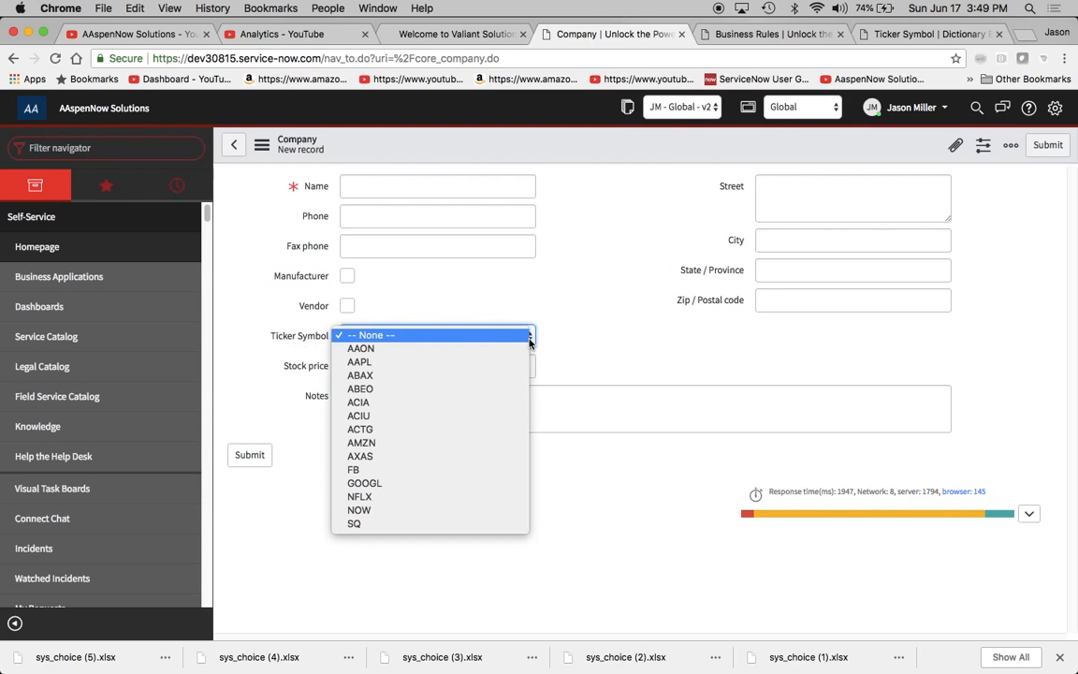
pyautogui.moveTo(359, 348)
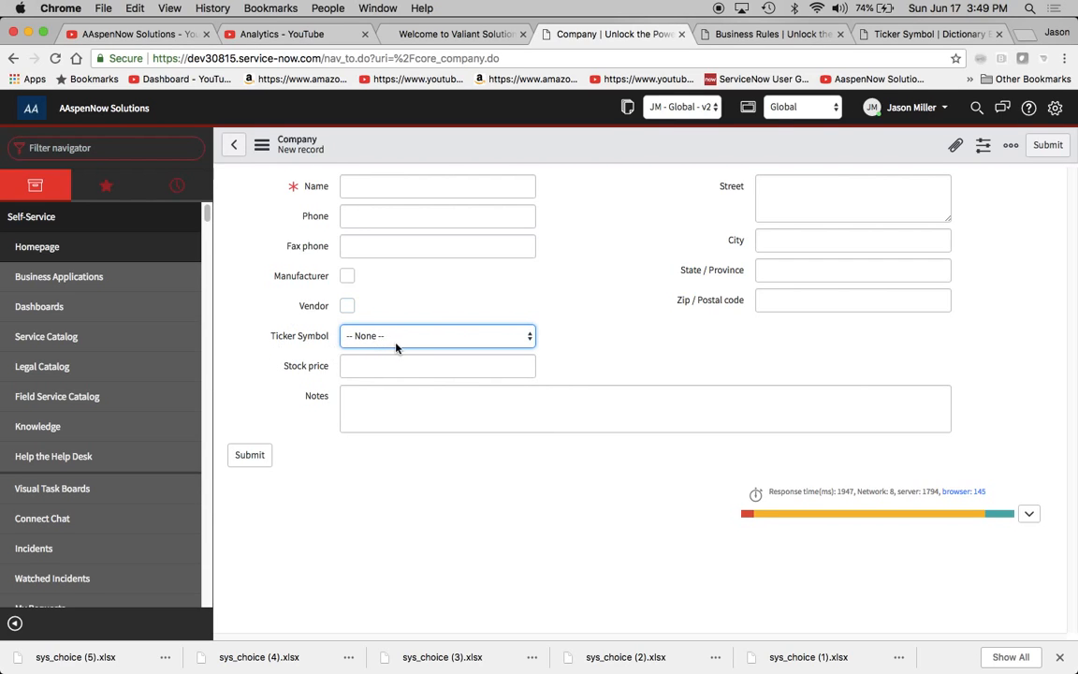
pyautogui.click(438, 365)
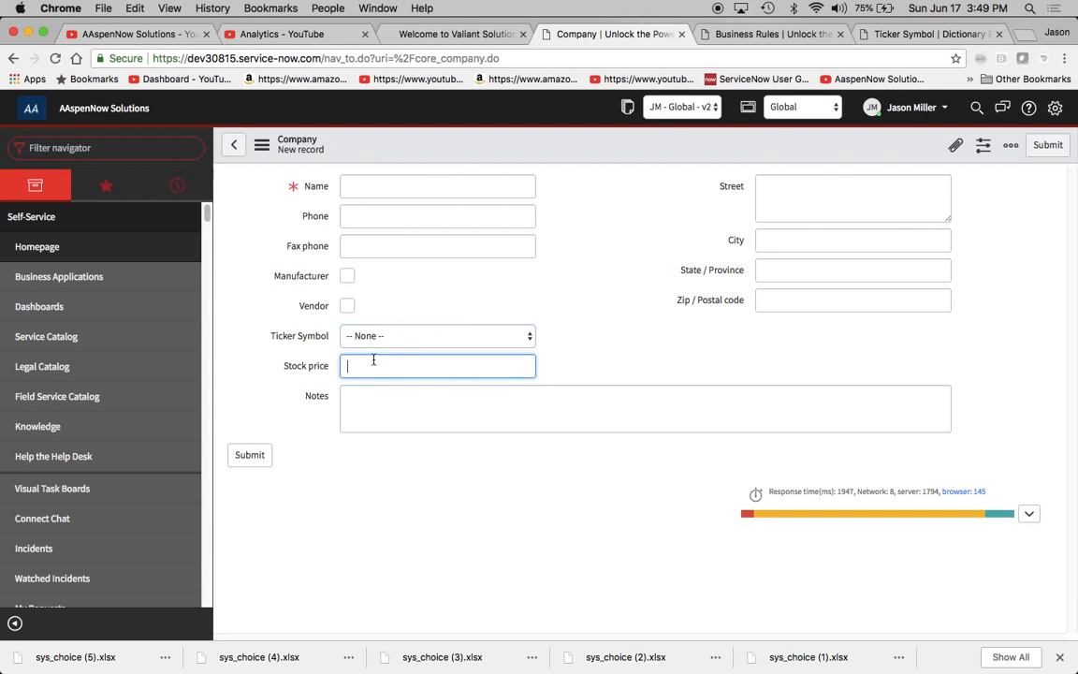
pyautogui.click(438, 335)
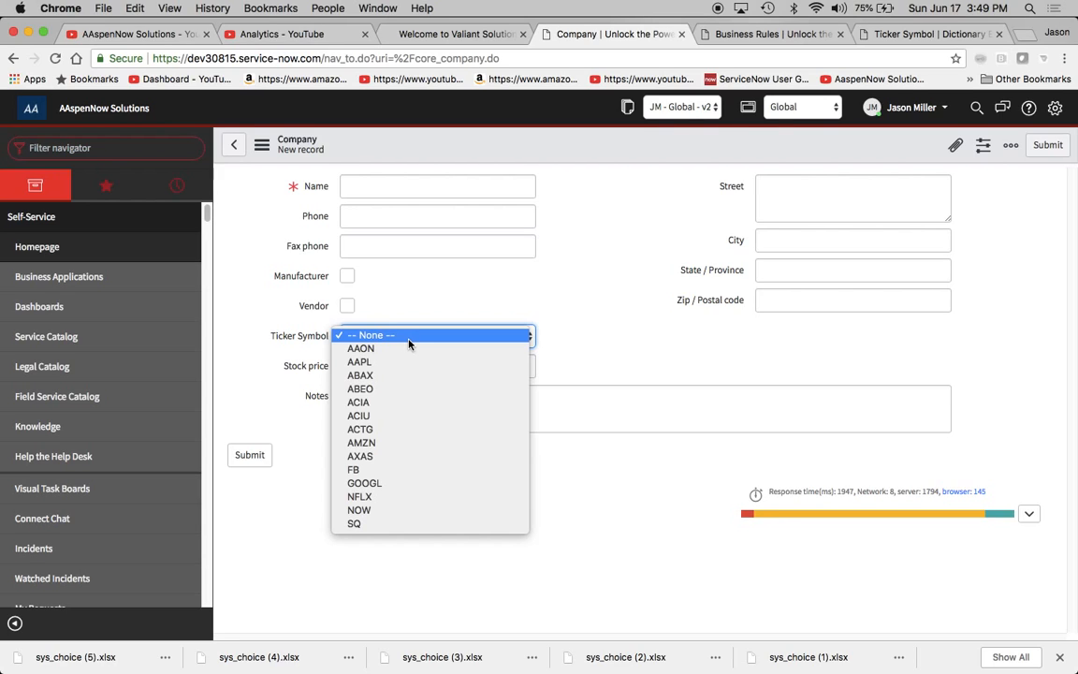
pyautogui.moveTo(359, 374)
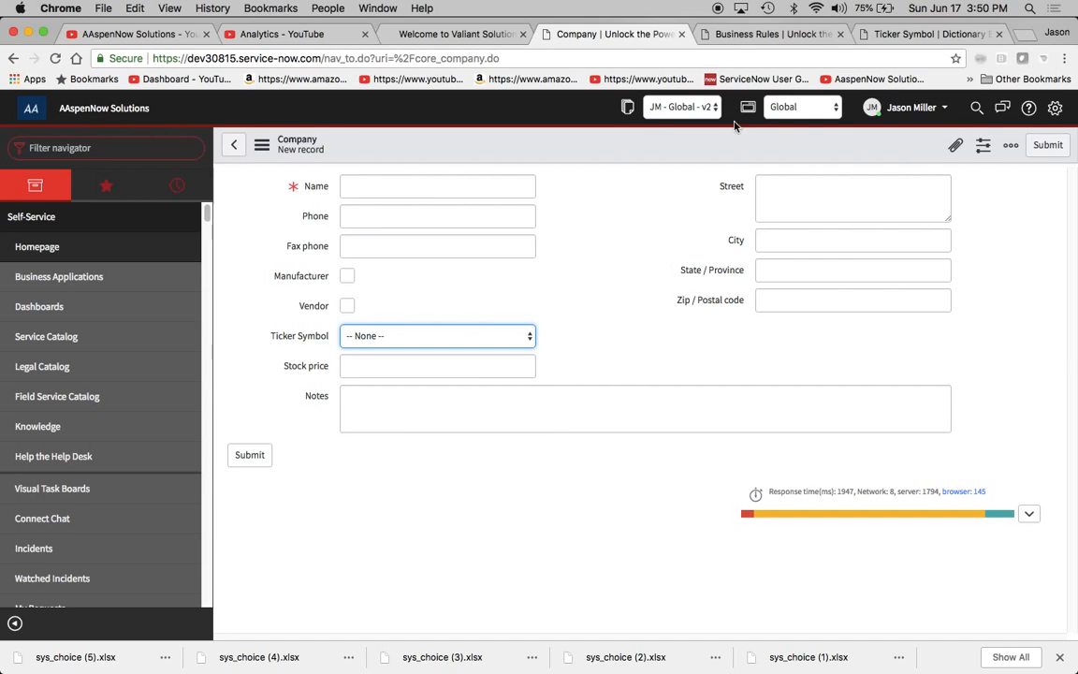
pyautogui.moveTo(289, 339)
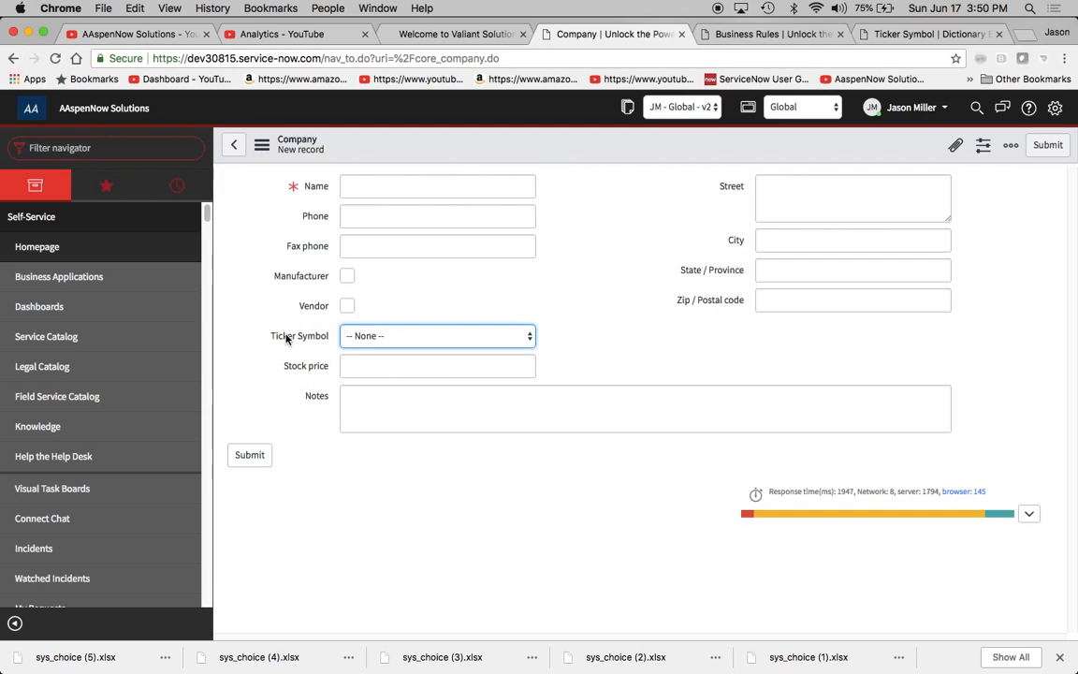
pyautogui.rightClick(299, 335)
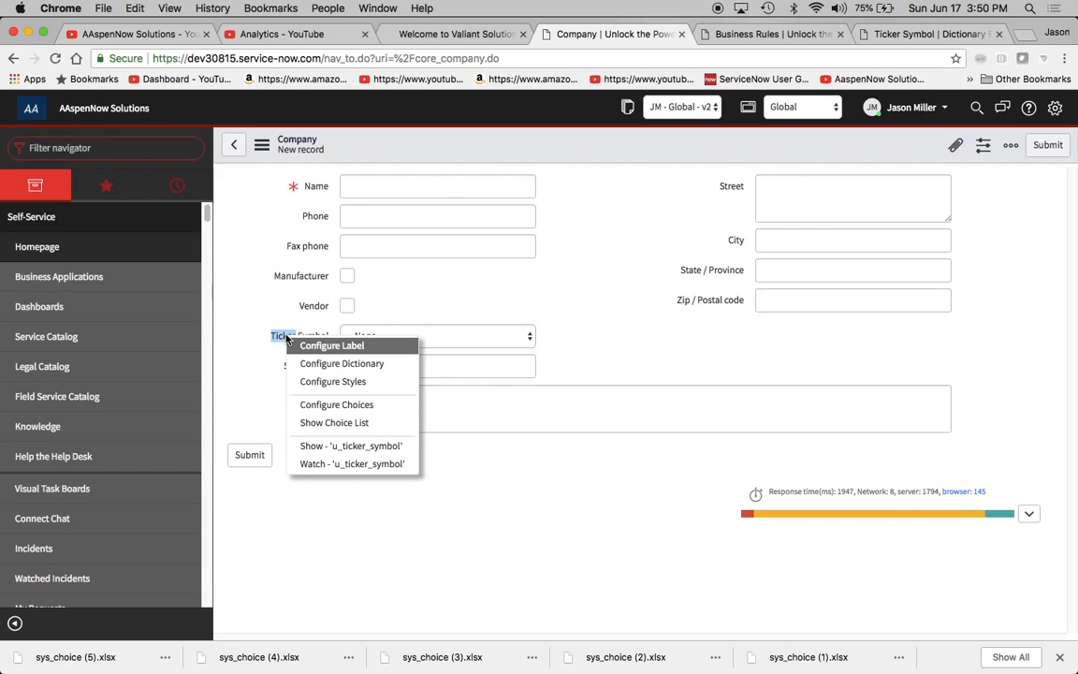
pyautogui.moveTo(333, 382)
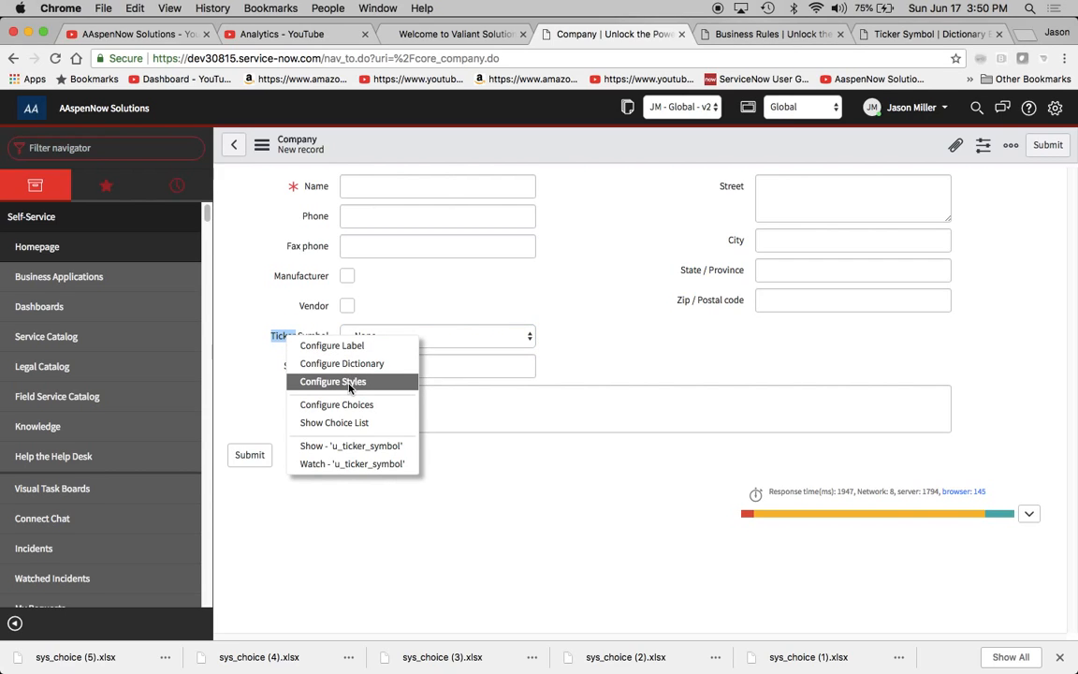
pyautogui.moveTo(340, 363)
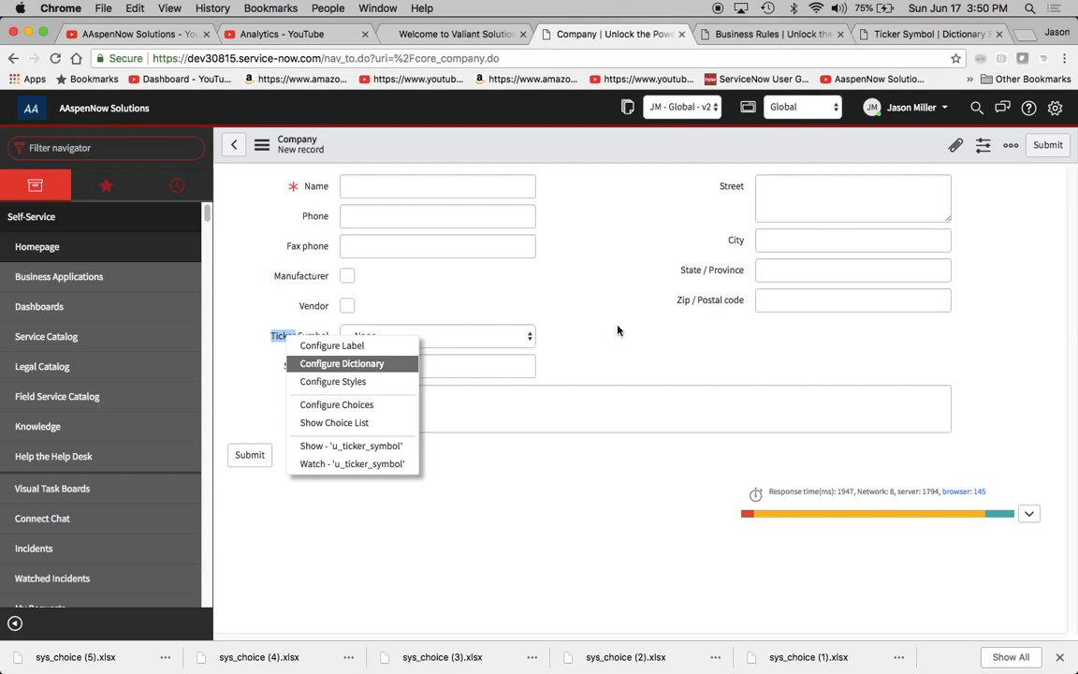
# Step: Choose Configure Dictionary to list the core_company dictionary entries
pyautogui.click(341, 363)
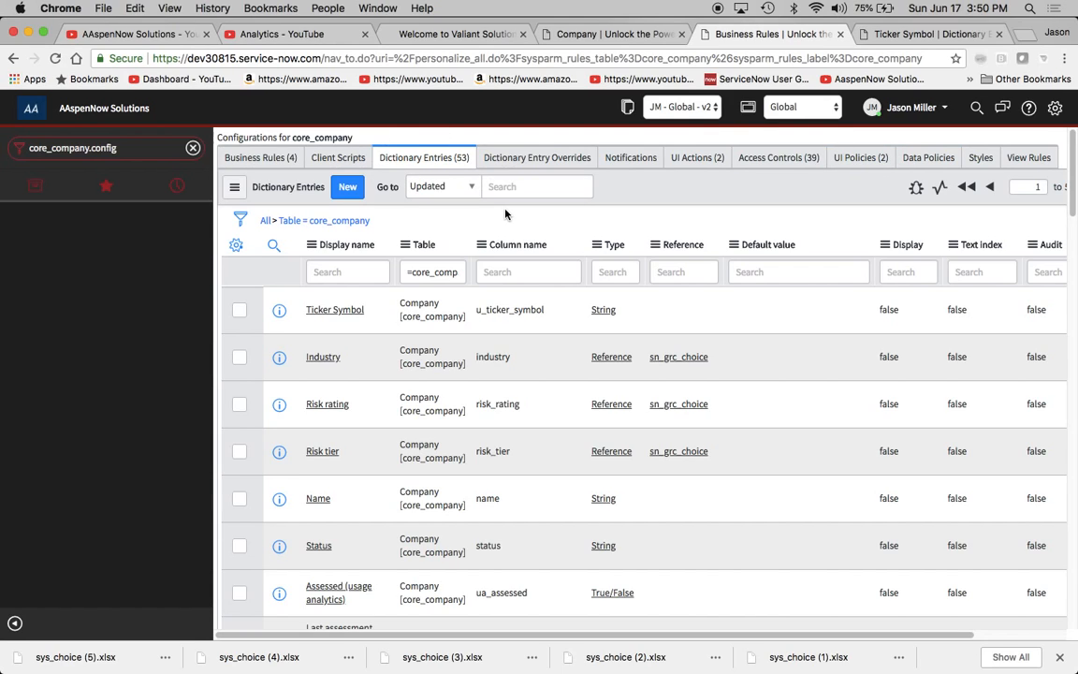
pyautogui.moveTo(696, 221)
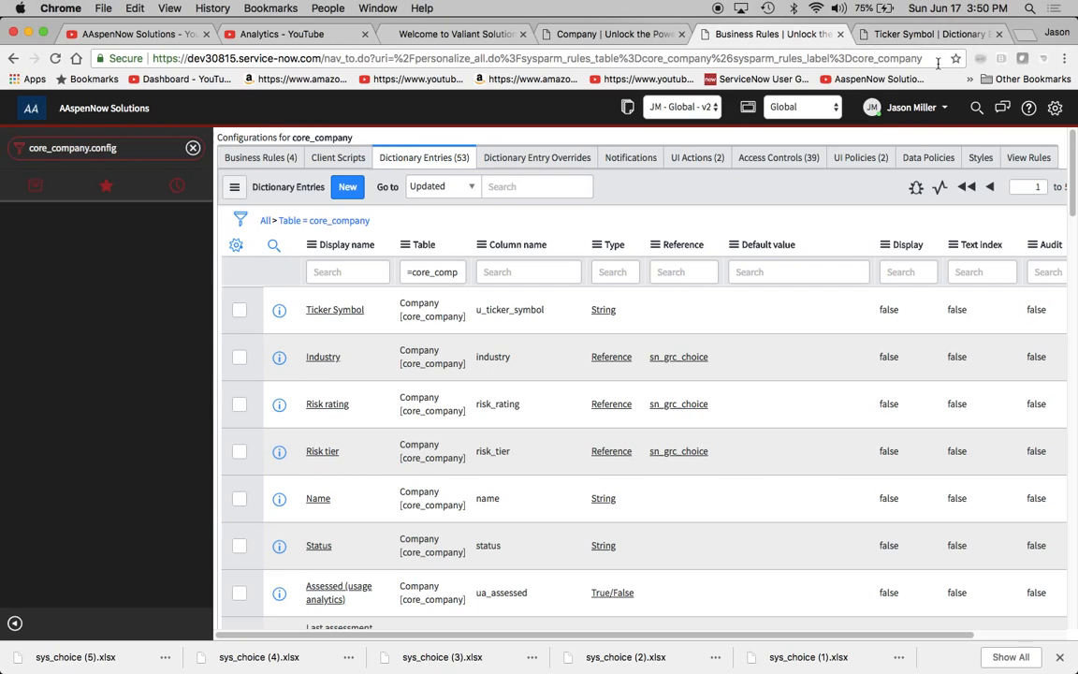
# Step: Open the Ticker Symbol dictionary entry and position the cursor at the end of its Attributes
pyautogui.click(334, 309)
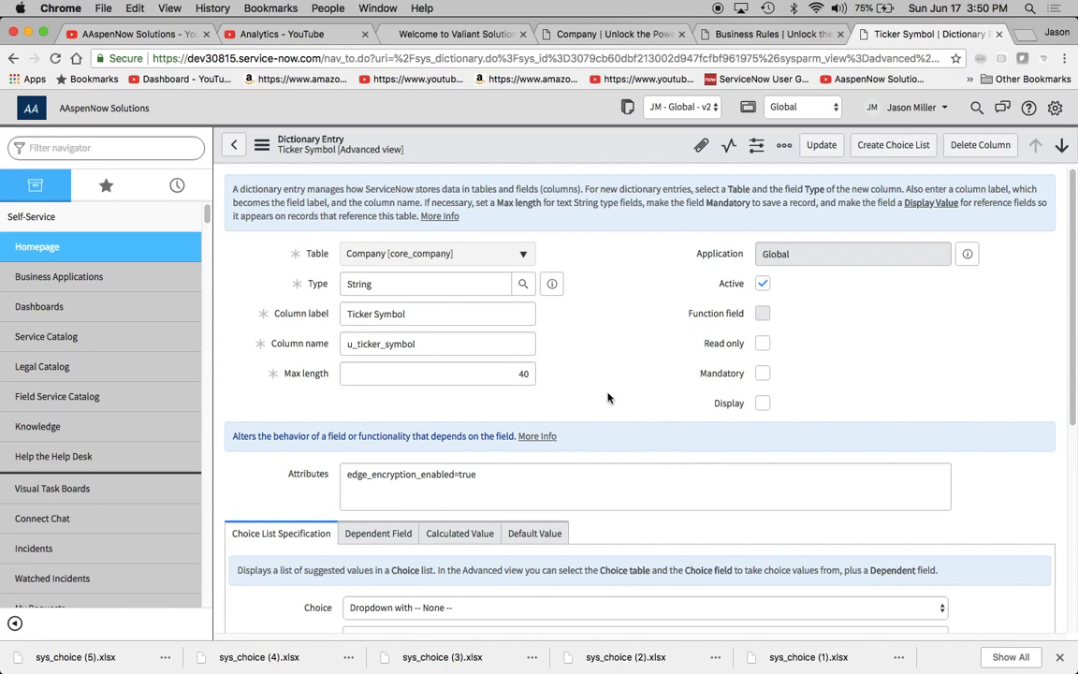
pyautogui.moveTo(584, 423)
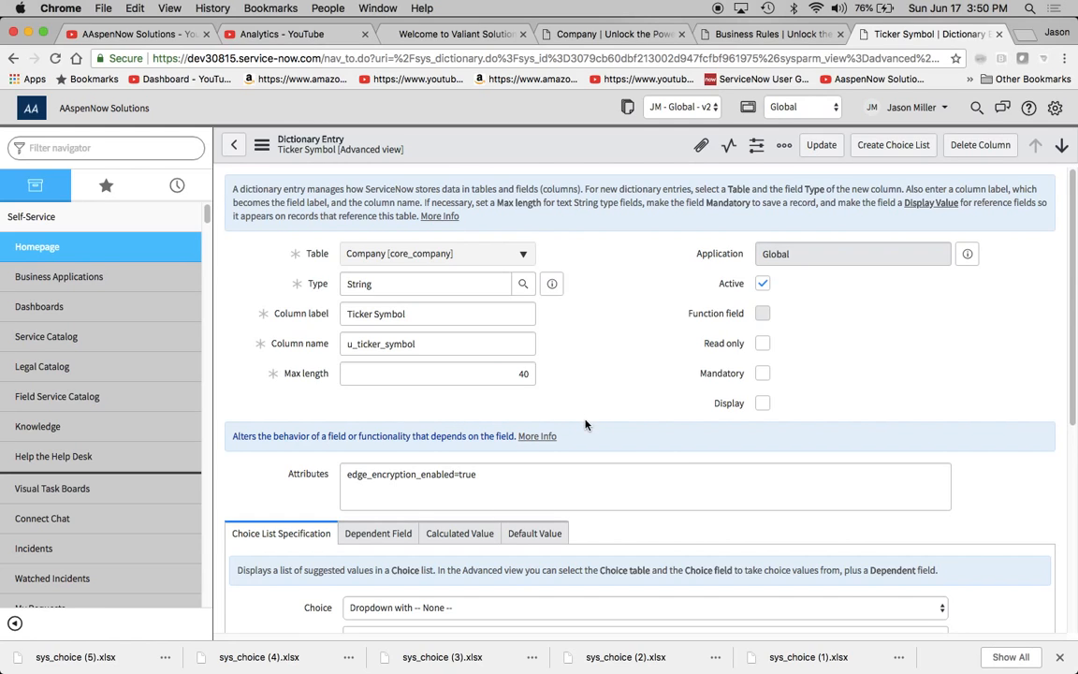
pyautogui.scroll(-3)
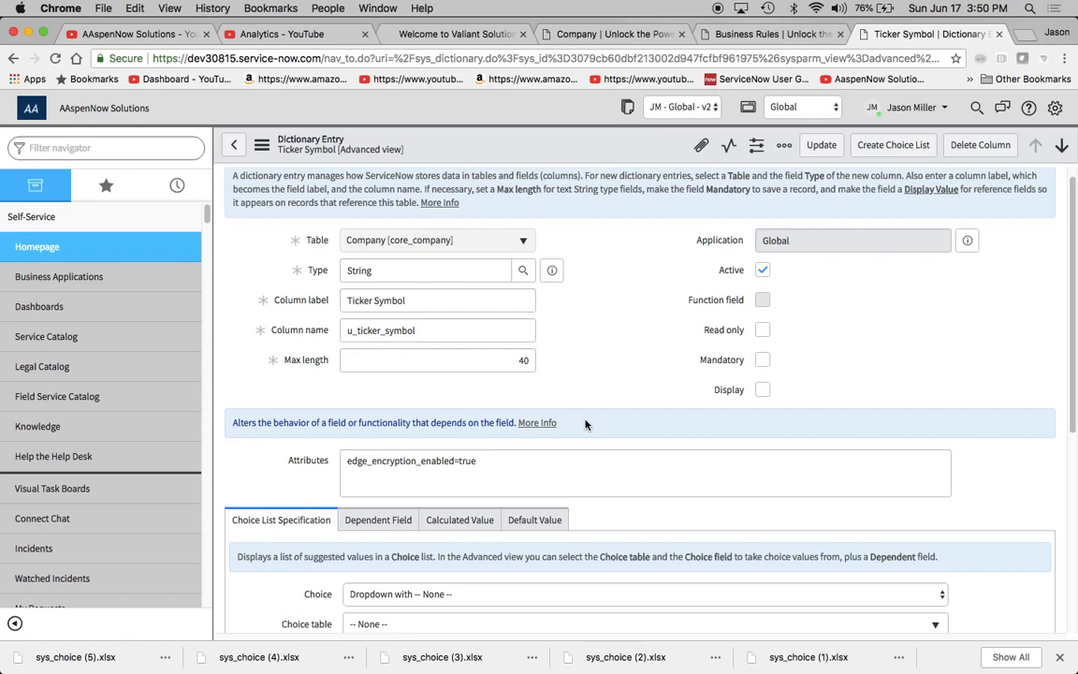
pyautogui.scroll(-3)
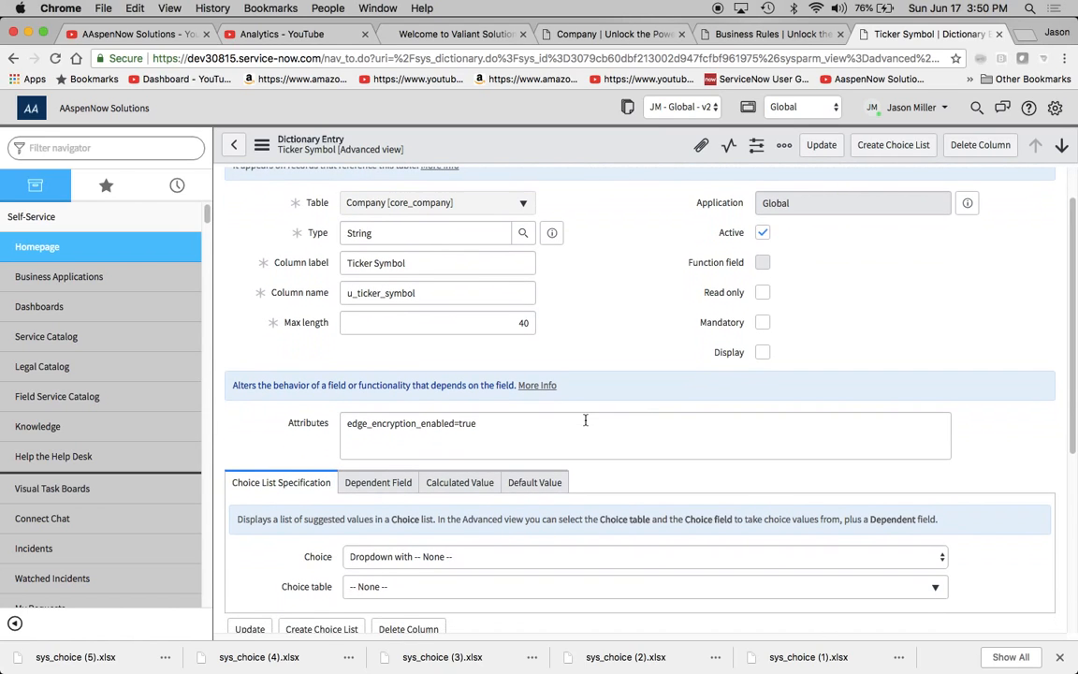
pyautogui.scroll(-3)
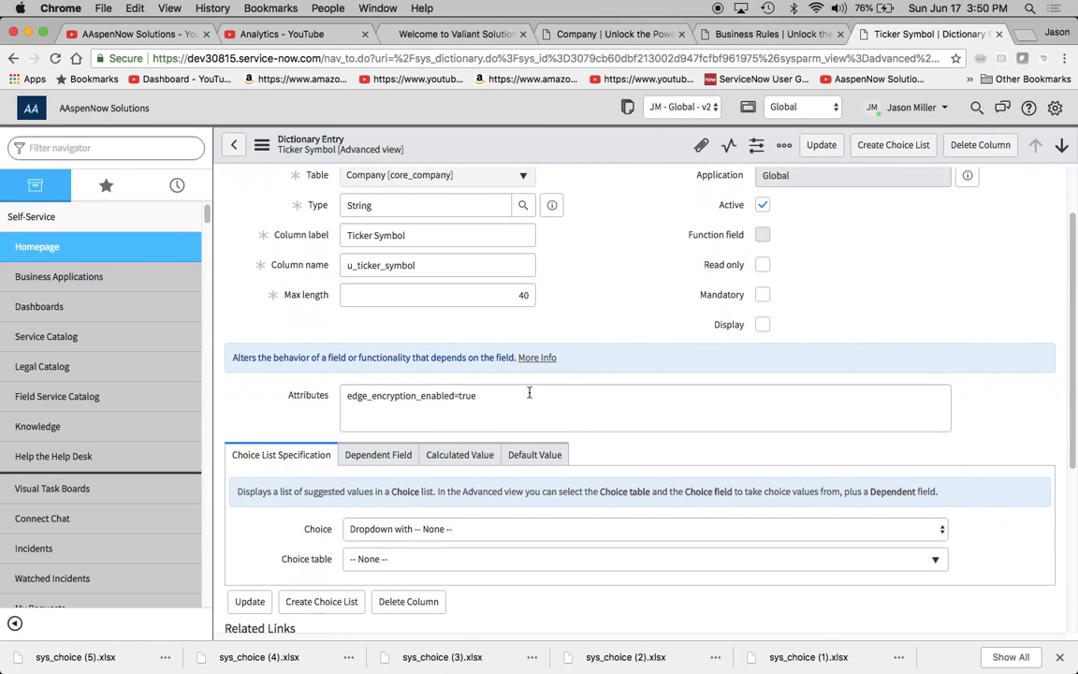
pyautogui.click(527, 394)
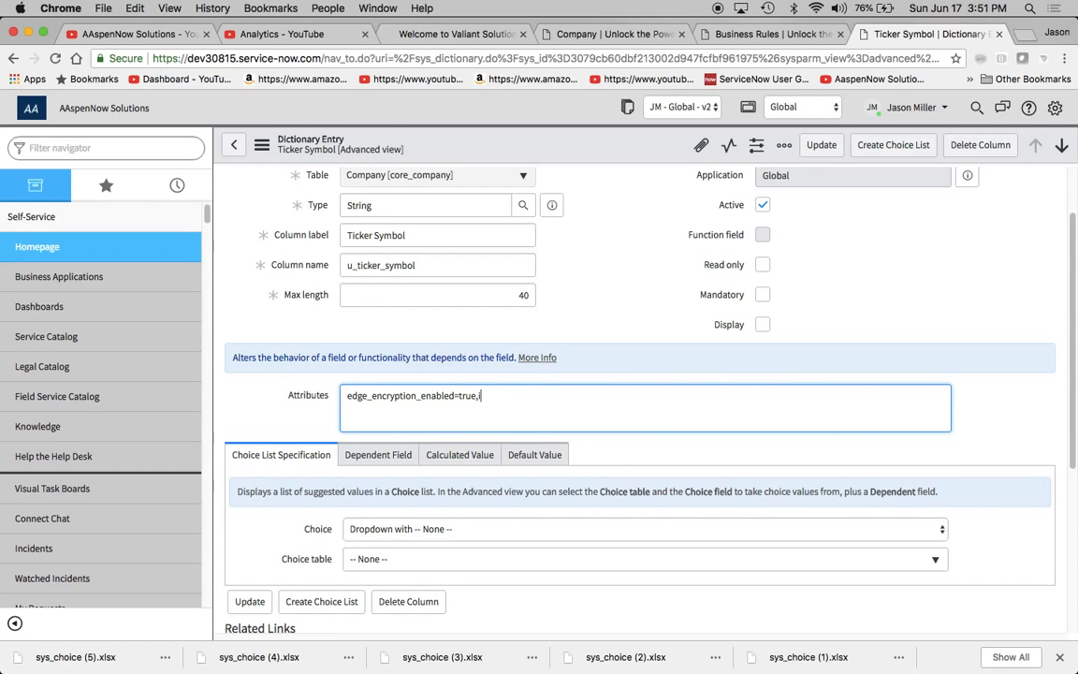
# Step: Append ',is_searchable_choice=true' to the Attributes and update the entry
pyautogui.write(',is_searchable_')
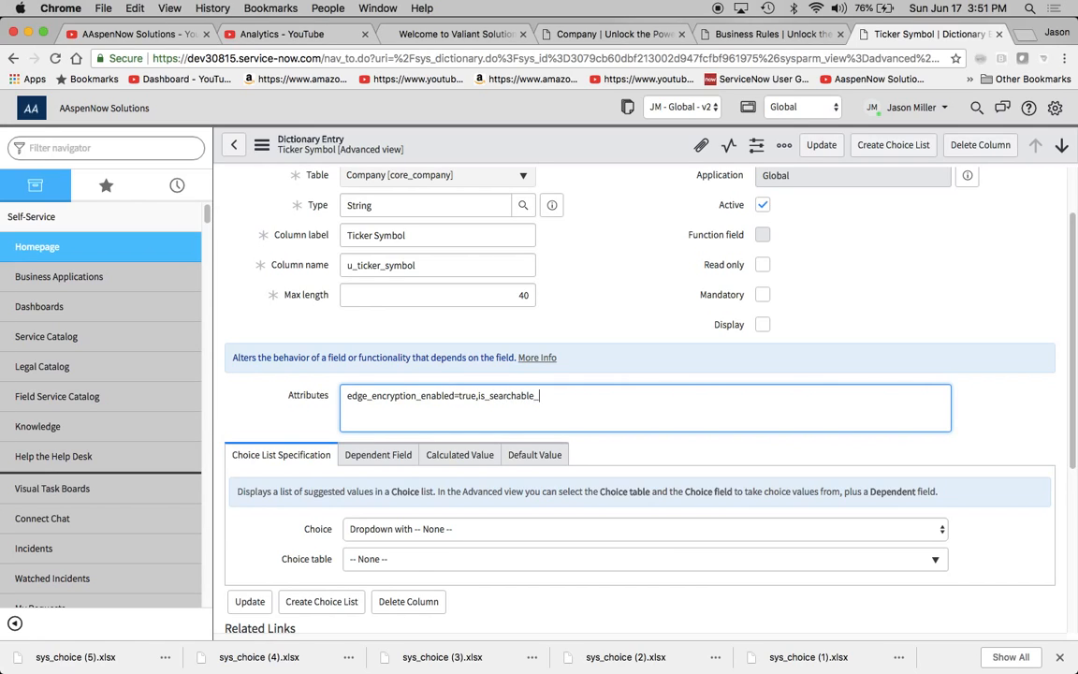
pyautogui.write('choice')
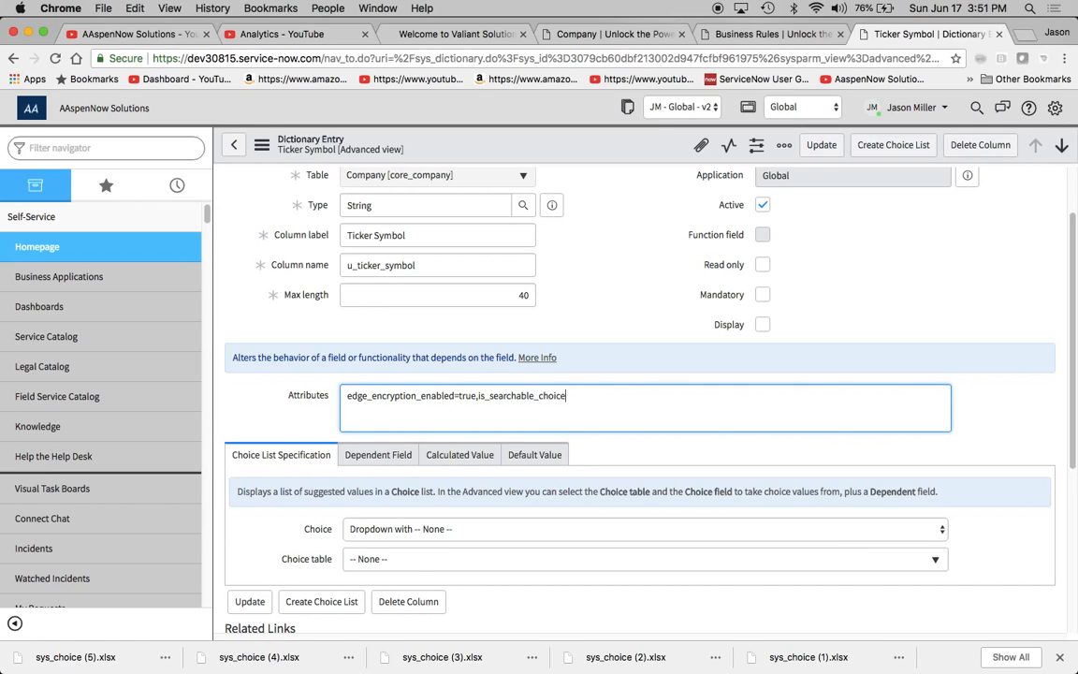
pyautogui.write('=true')
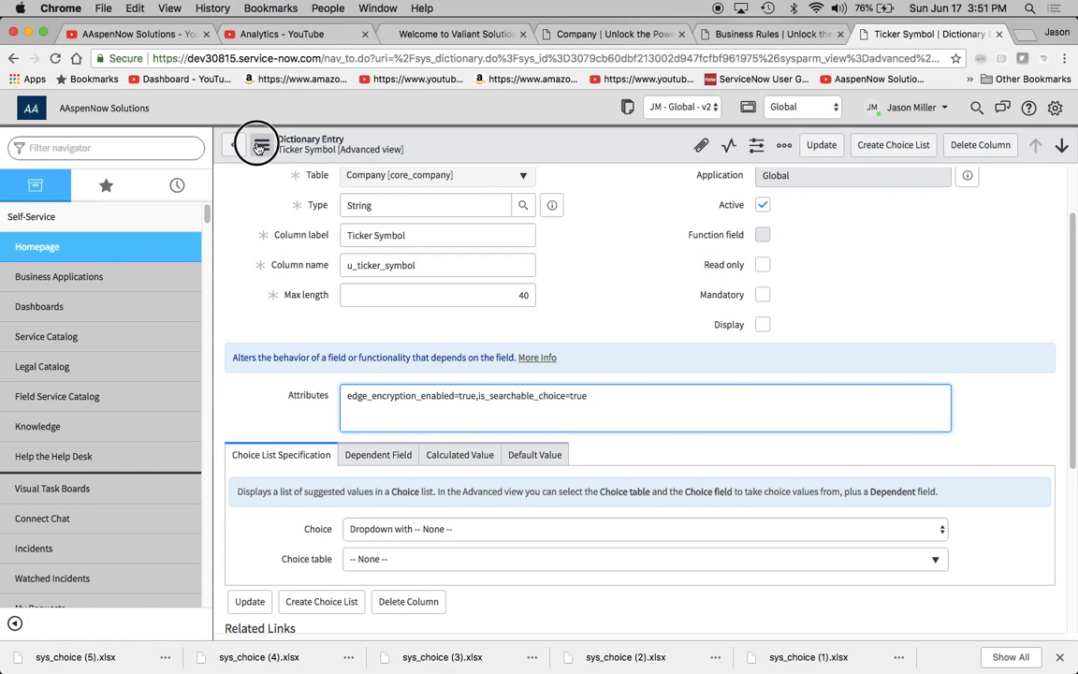
pyautogui.click(262, 146)
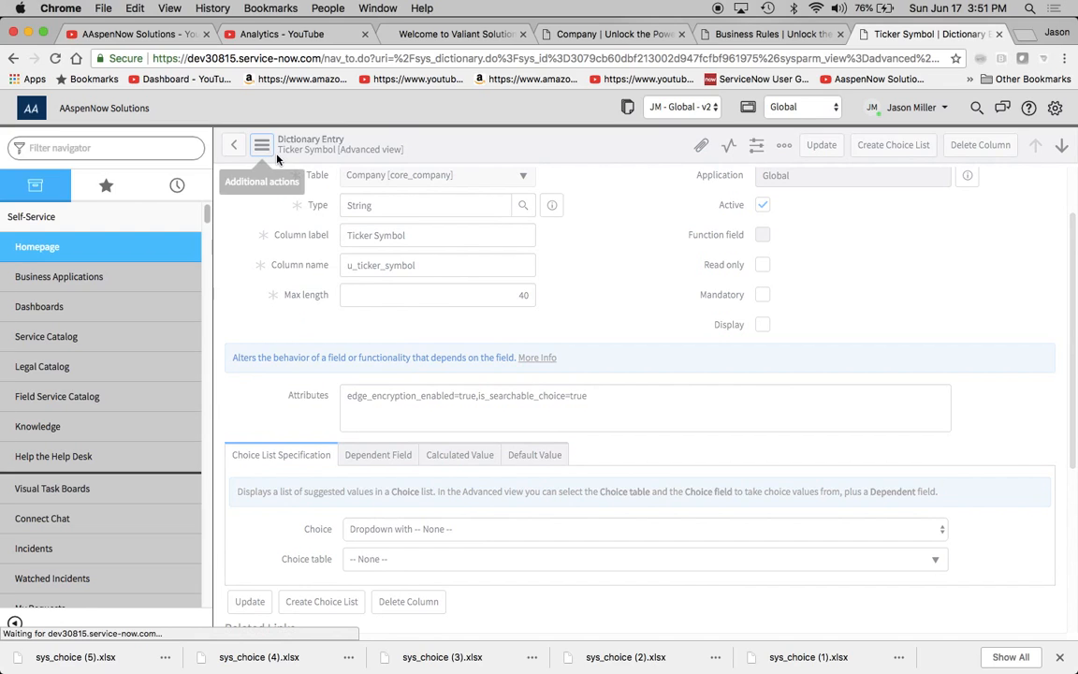
pyautogui.moveTo(783, 94)
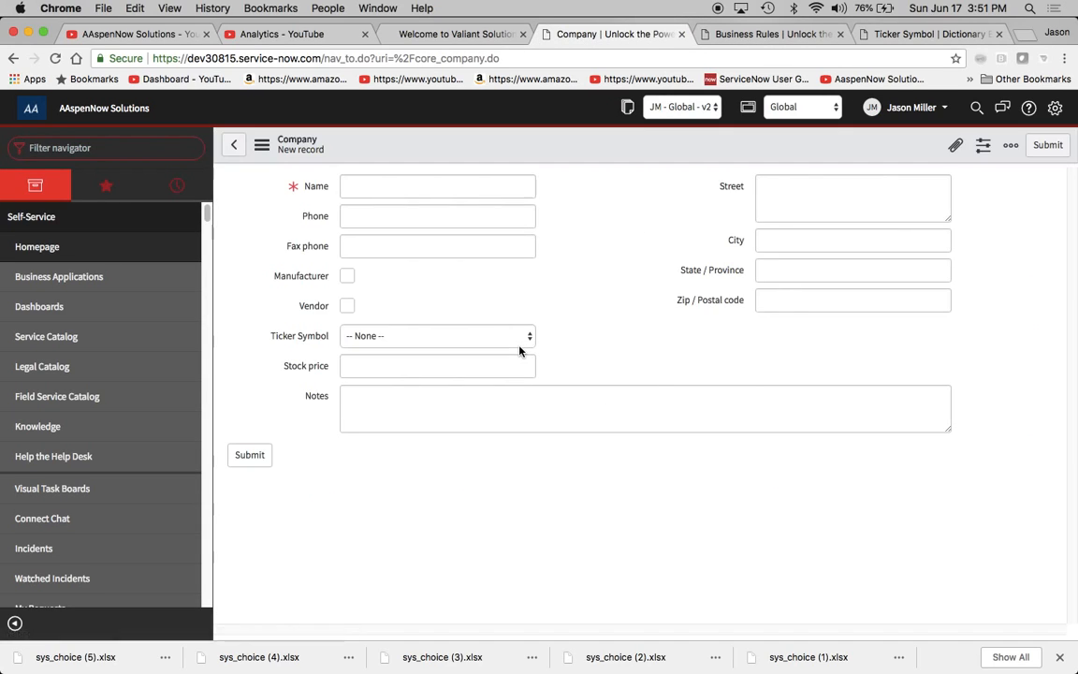
# Step: Set Ticker Symbol to NFLX and confirm the choice list now shows a search box
pyautogui.click(436, 335)
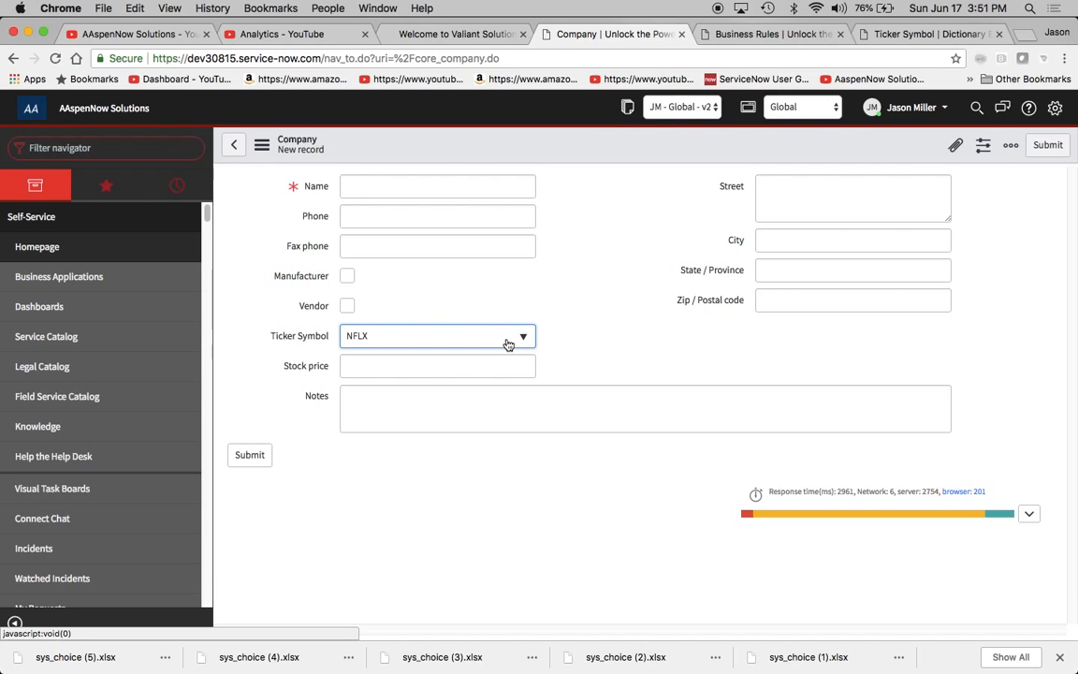
pyautogui.click(524, 335)
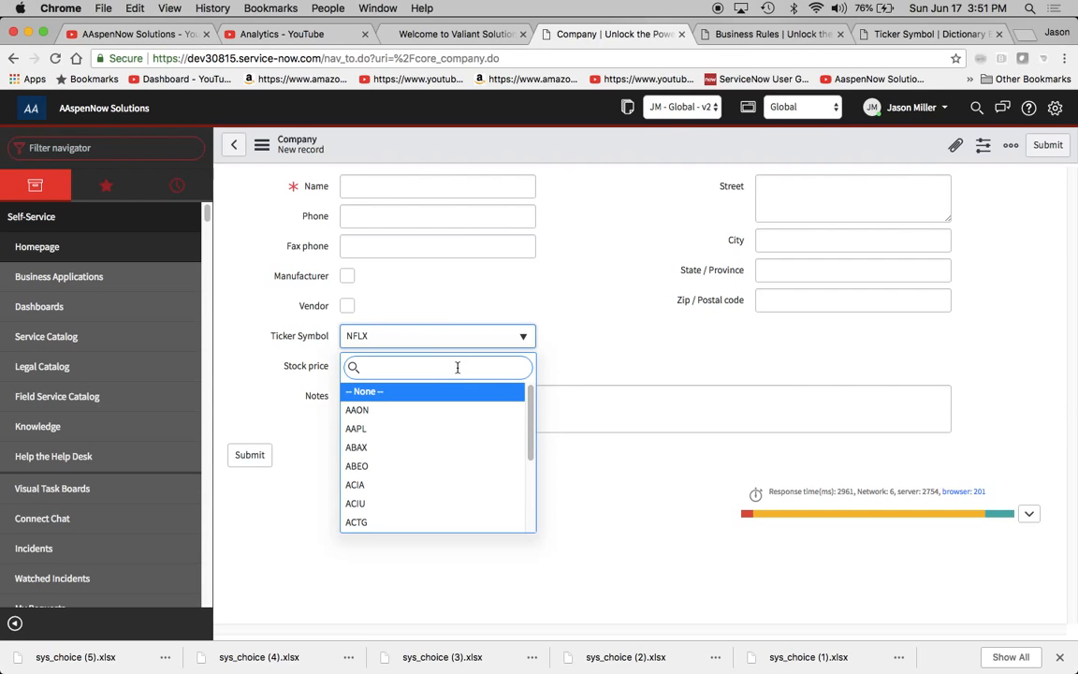
pyautogui.moveTo(573, 374)
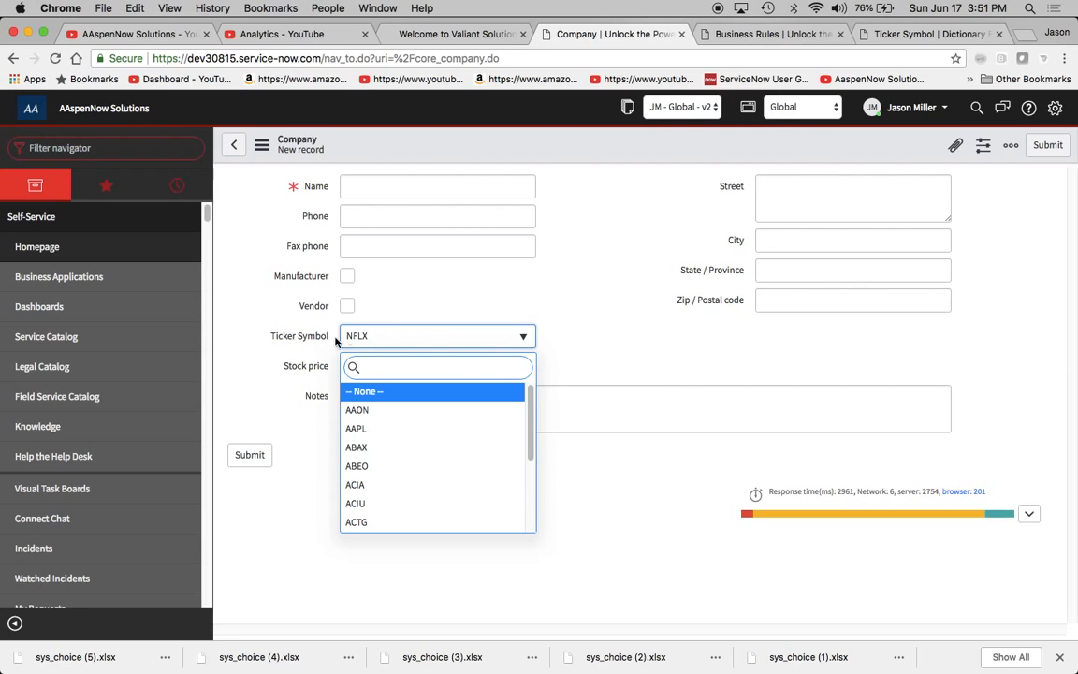
pyautogui.click(591, 344)
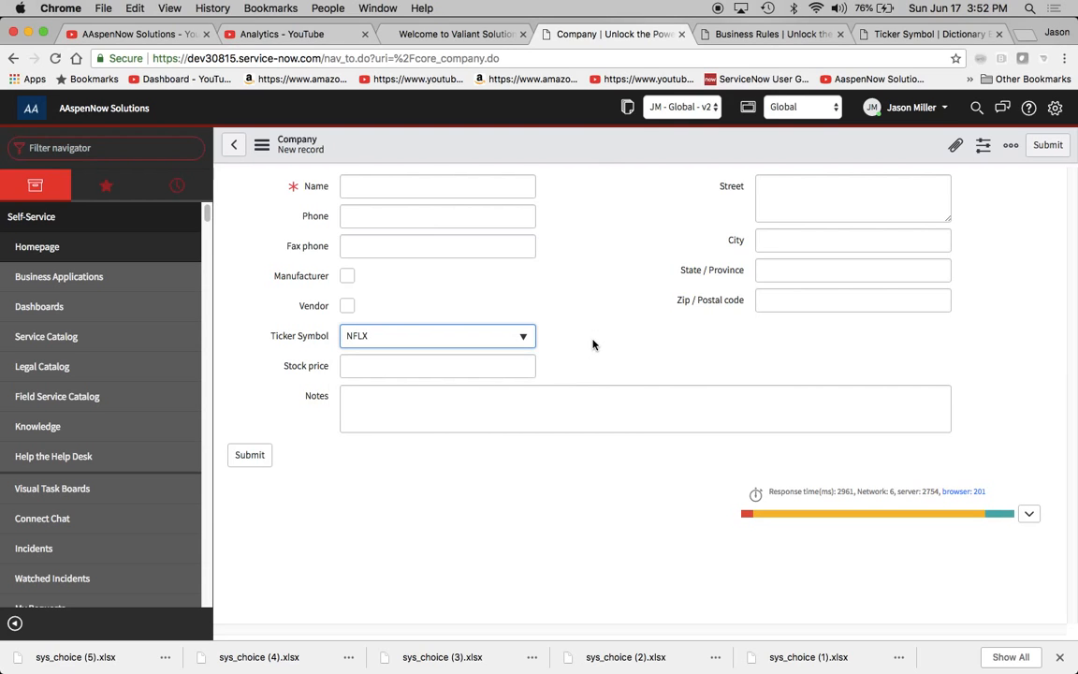